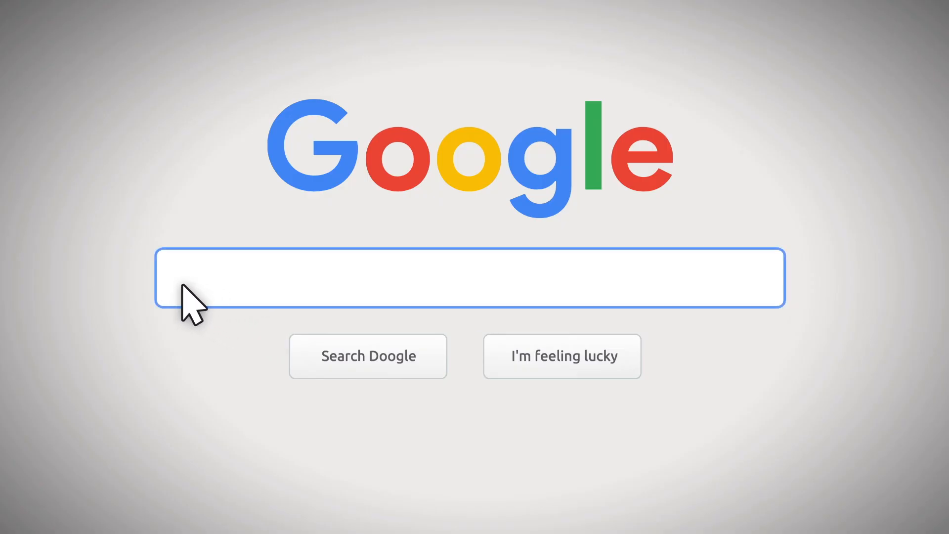
Start a new presentation named 'Primary School Teaching Tips' with the White theme.
type("Primary School Teaching Tips")
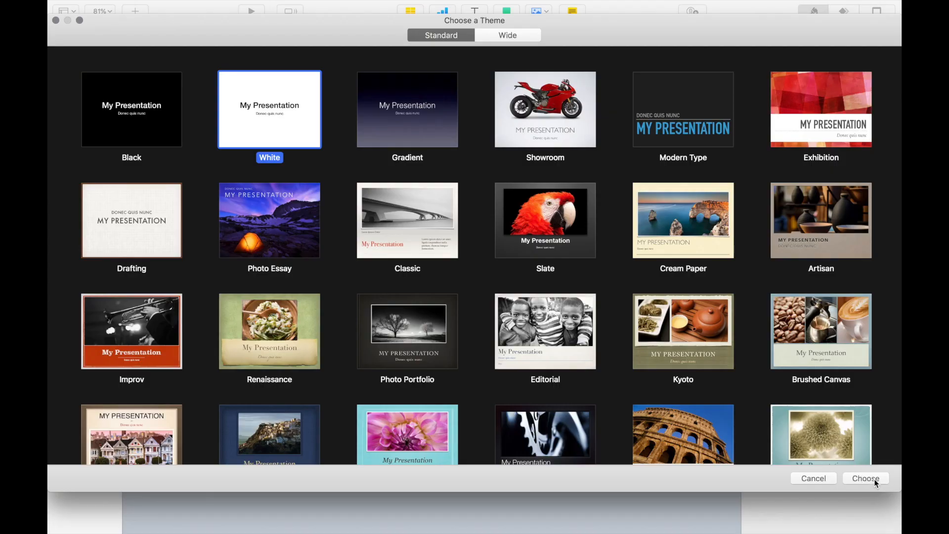
Create the White-theme deck and set a custom 1280 × 720 slide size.
left_click(865, 478)
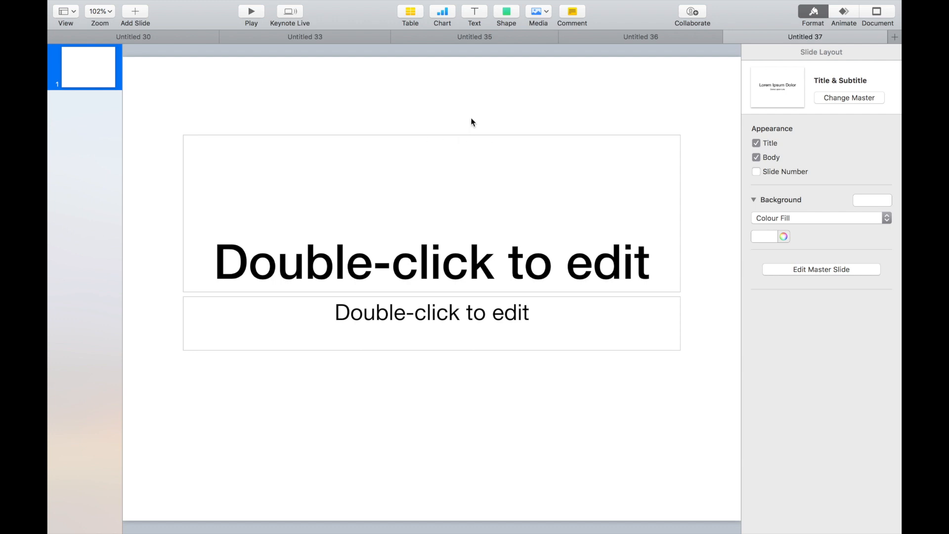
left_click(877, 11)
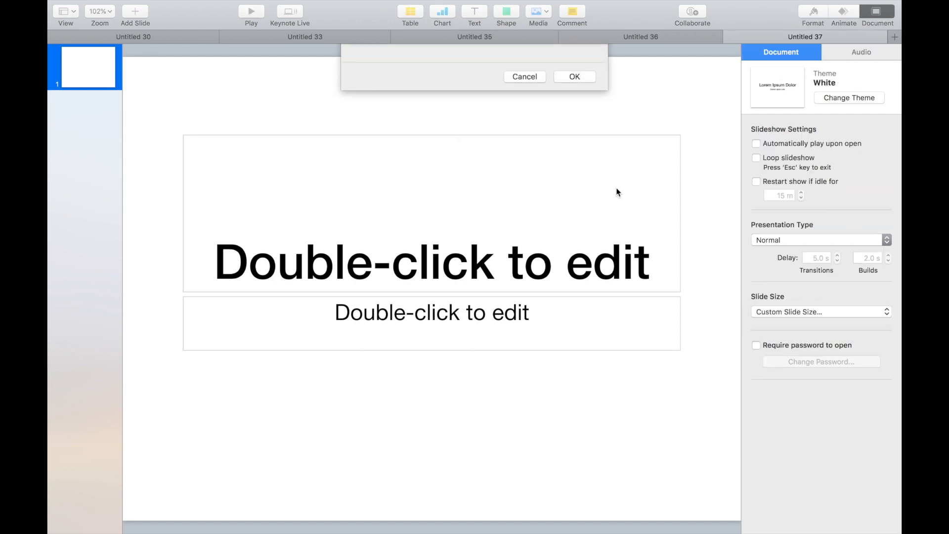
type("1280")
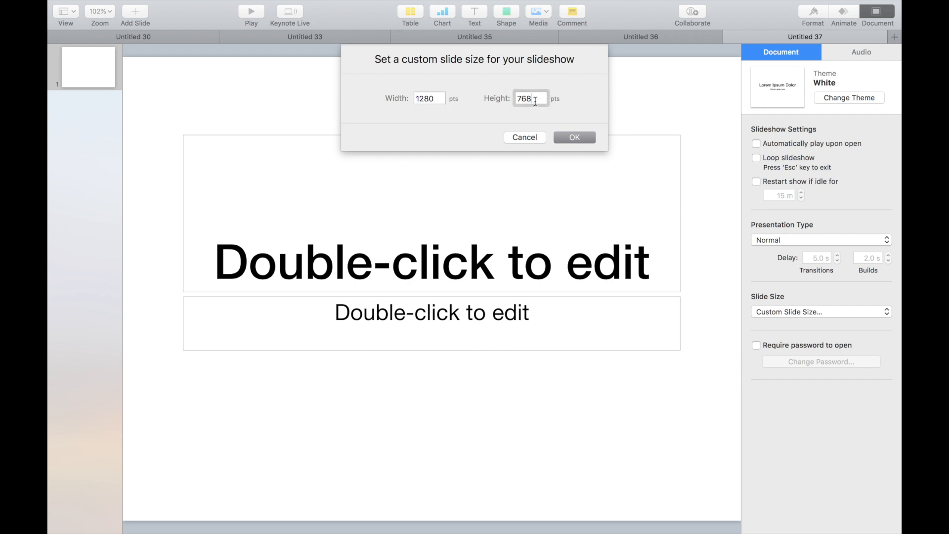
left_click(574, 137)
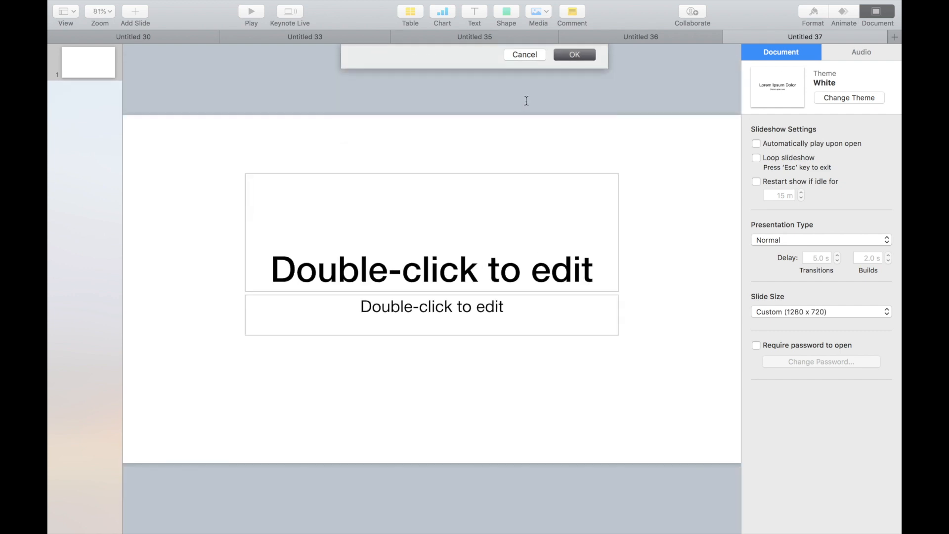
left_click(99, 11)
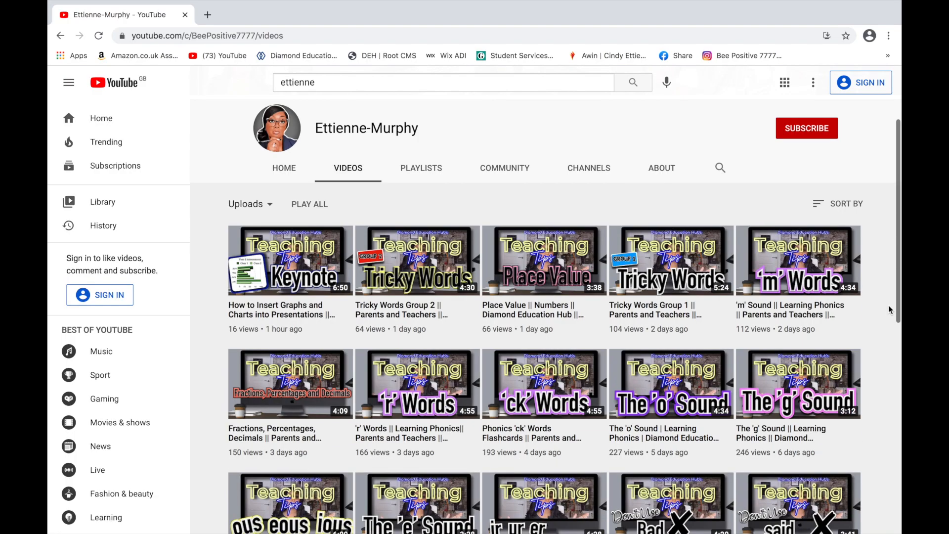
Scroll down the YouTube channel's uploaded teaching videos.
scroll("down", 3)
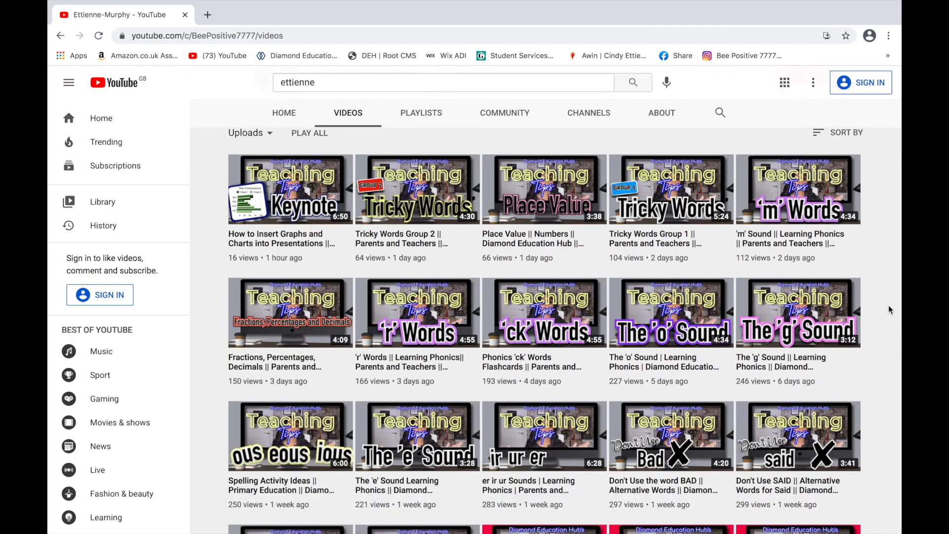
mouse_move(542, 312)
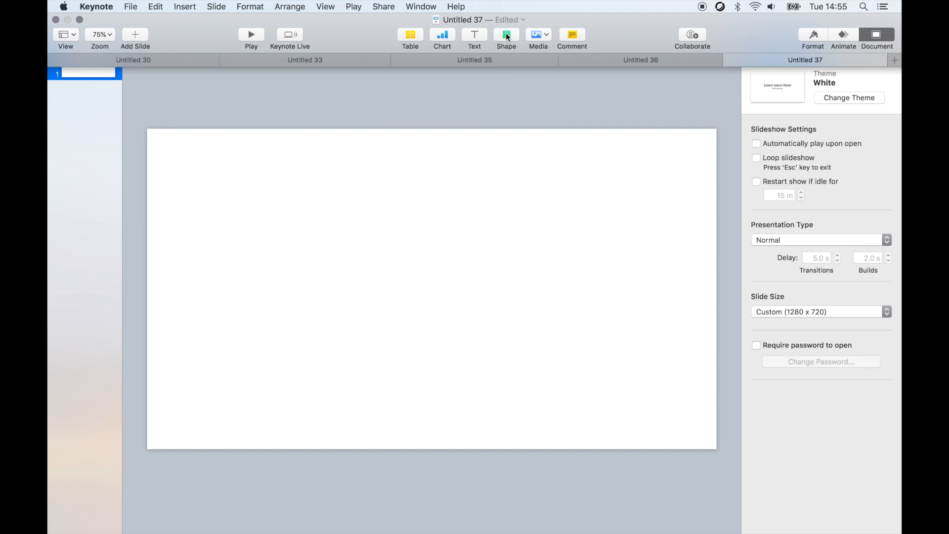
Add a blue rectangle at the slide bottom reading 'Click Here For the Video' in large type.
left_click(506, 34)
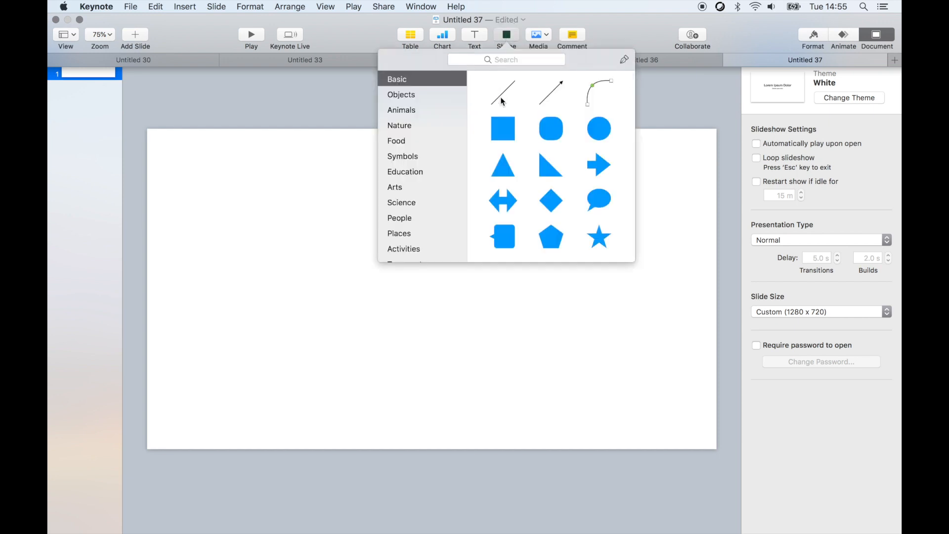
left_click(503, 129)
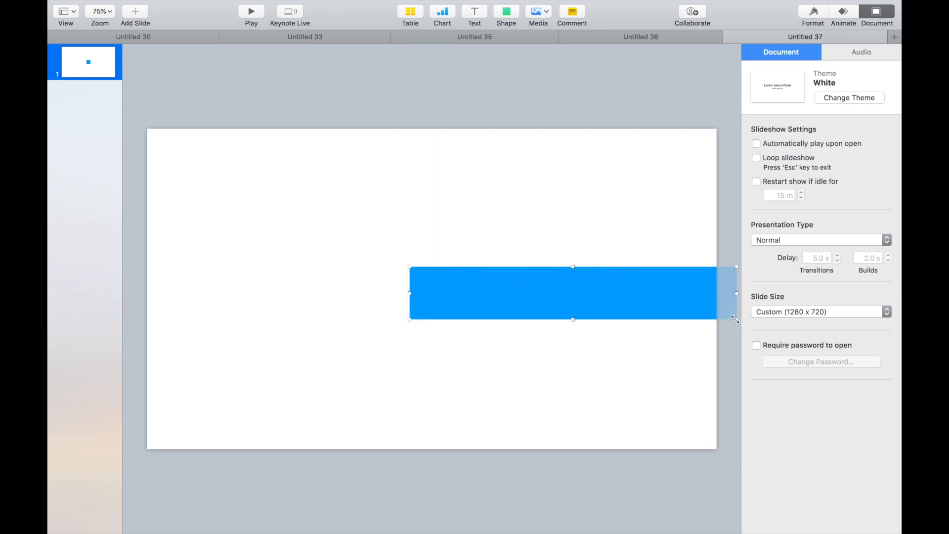
left_click_drag(563, 292, 424, 404)
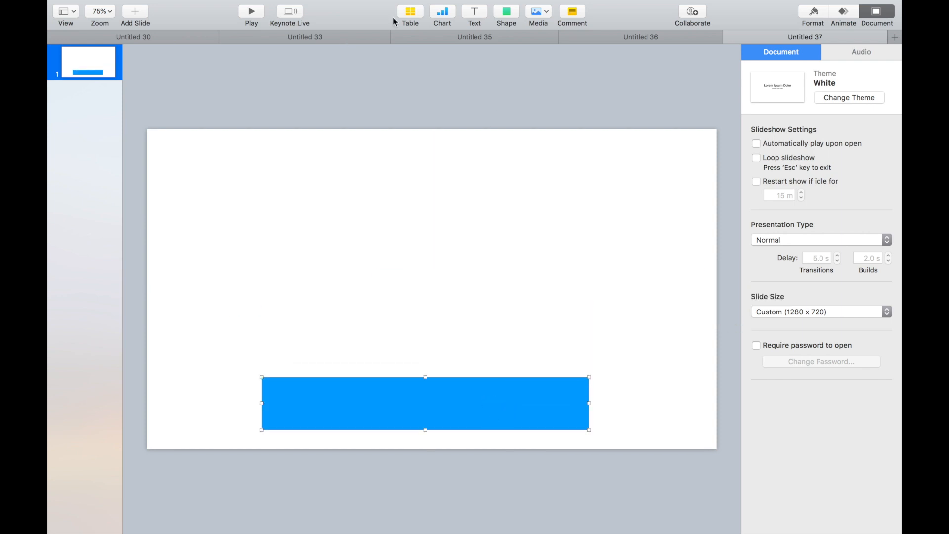
double_click(425, 403)
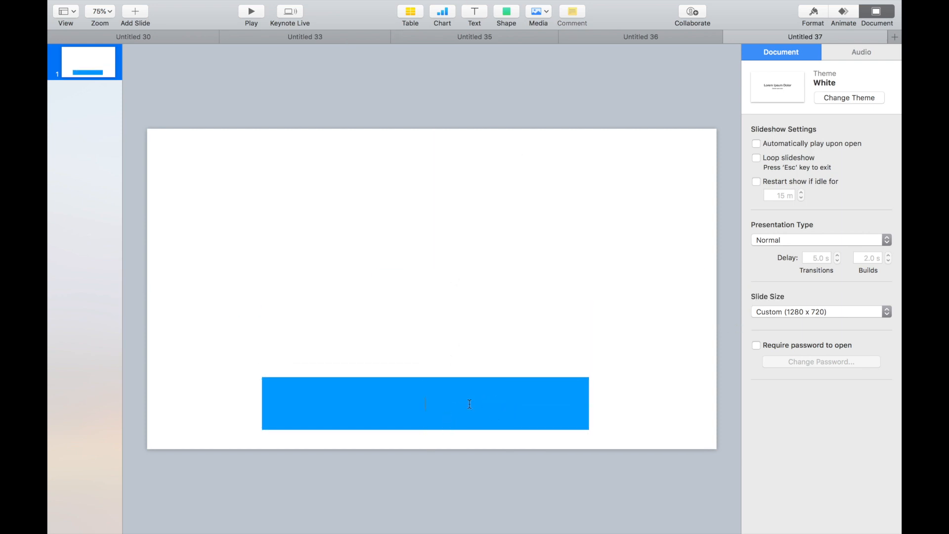
type("Click")
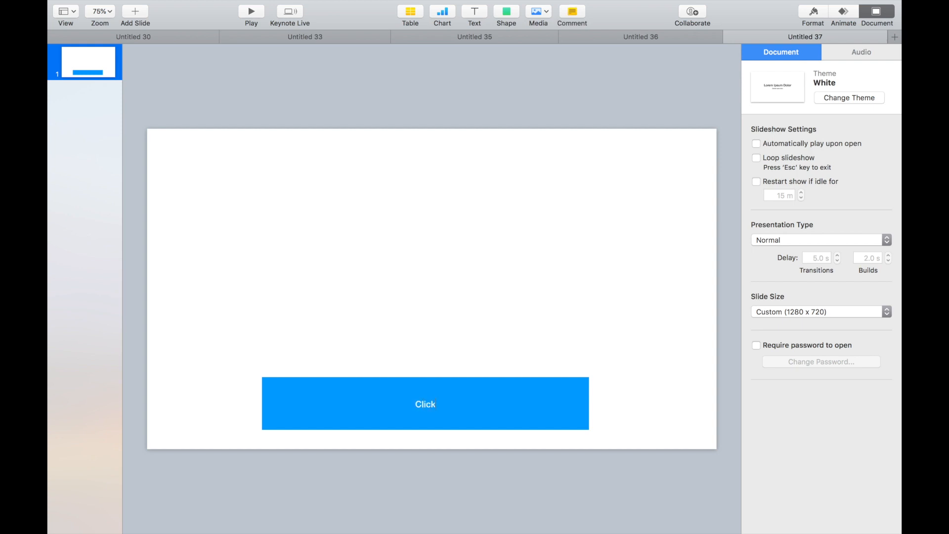
type("Here For")
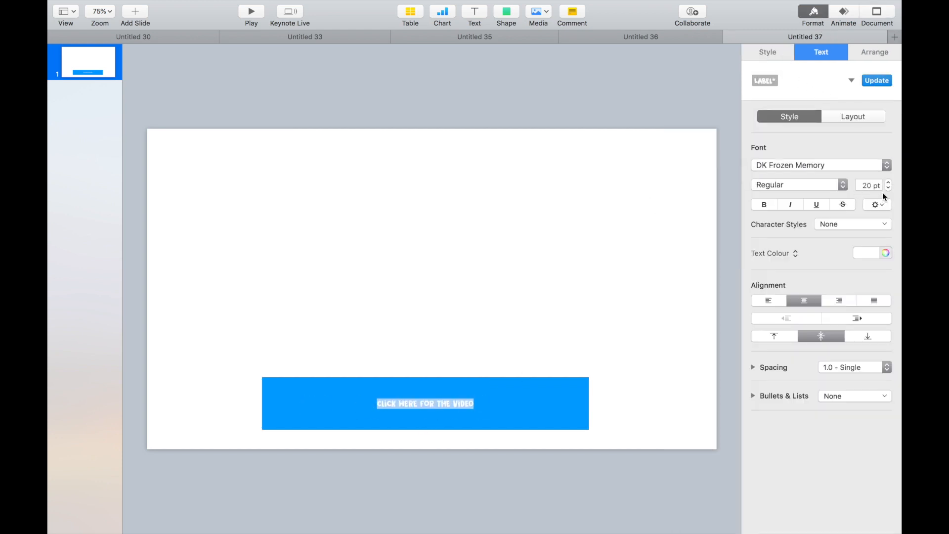
left_click(767, 53)
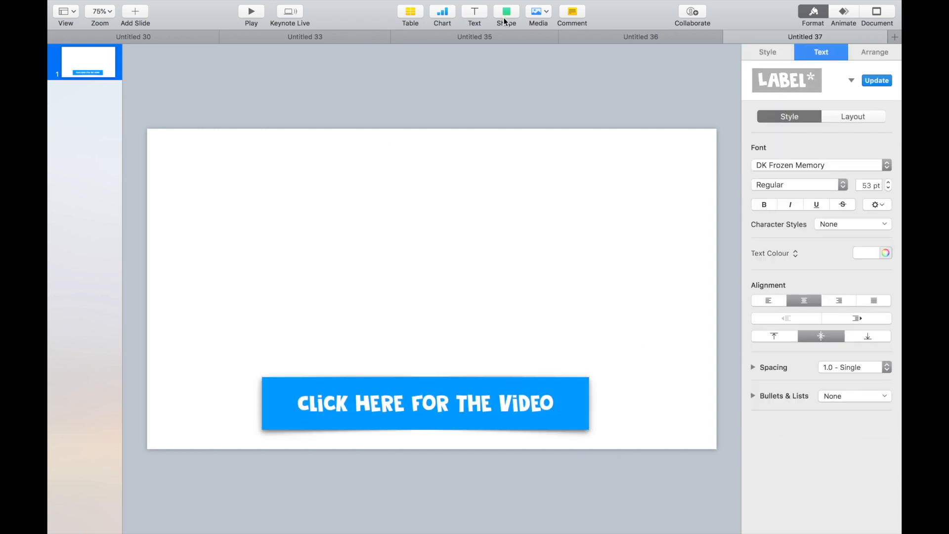
mouse_move(474, 11)
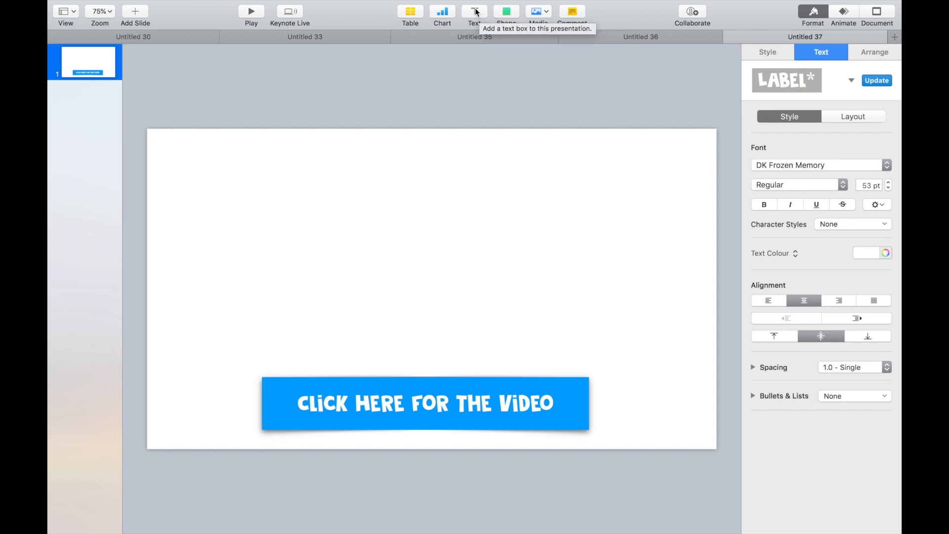
Add the title 'Learning the ck Sound' in a display font above the button.
left_click(475, 11)
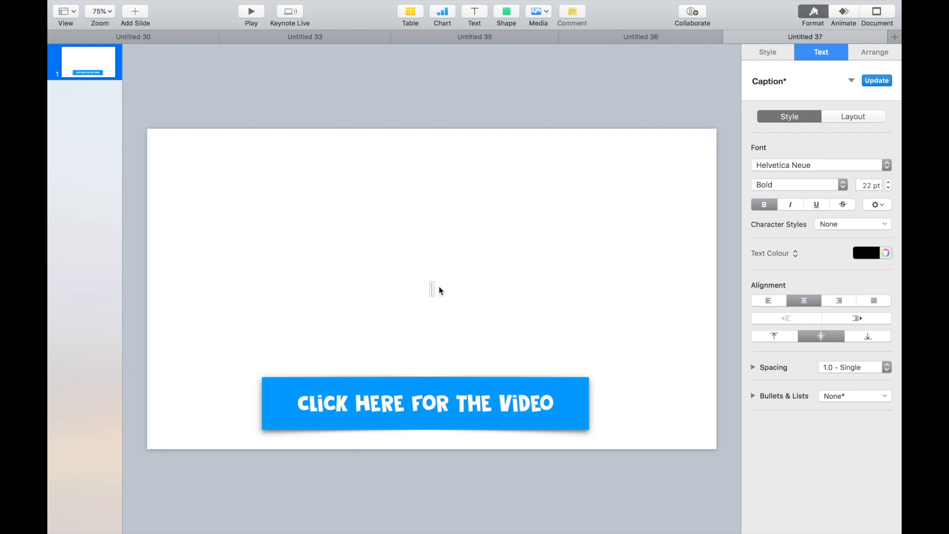
type("Learning the ck Sound")
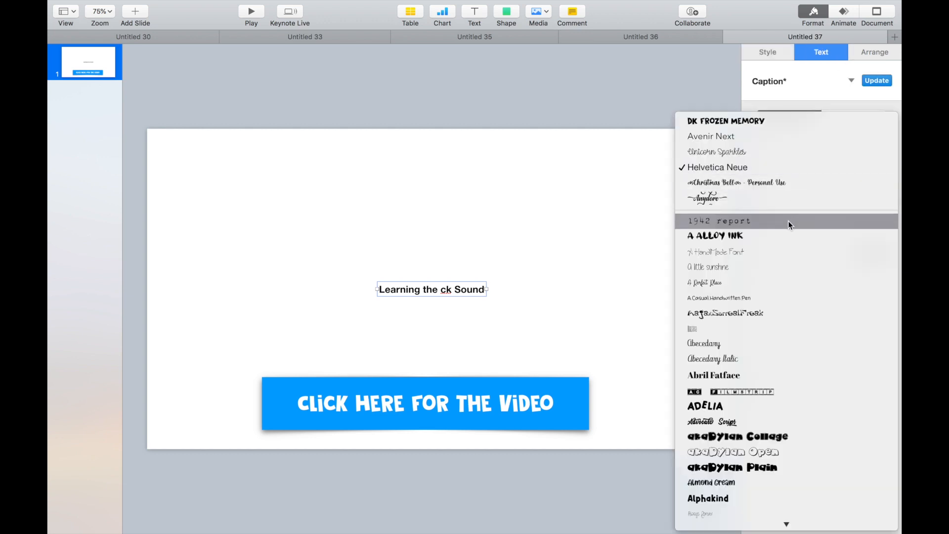
left_click(704, 406)
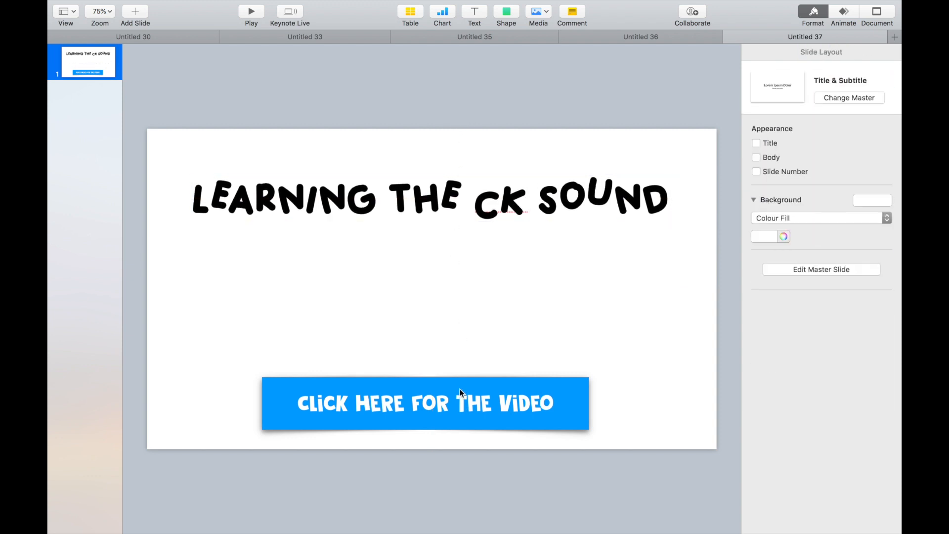
left_click(425, 404)
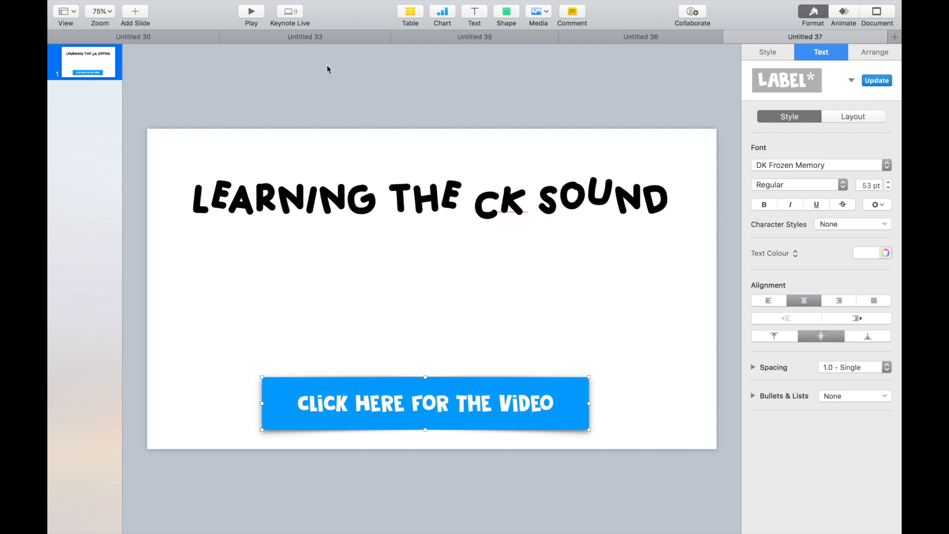
Set a web page link on the button and copy the video's short share link from YouTube.
left_click(217, 7)
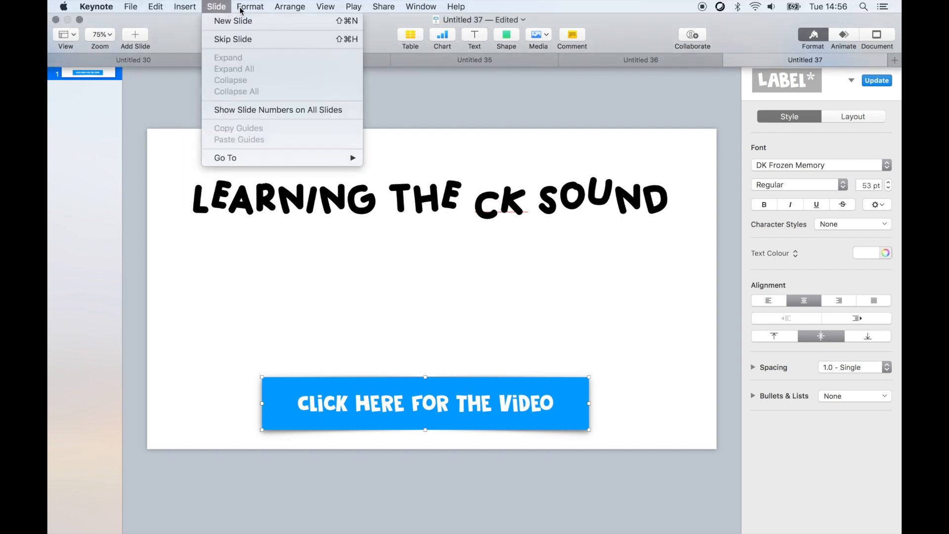
left_click(250, 7)
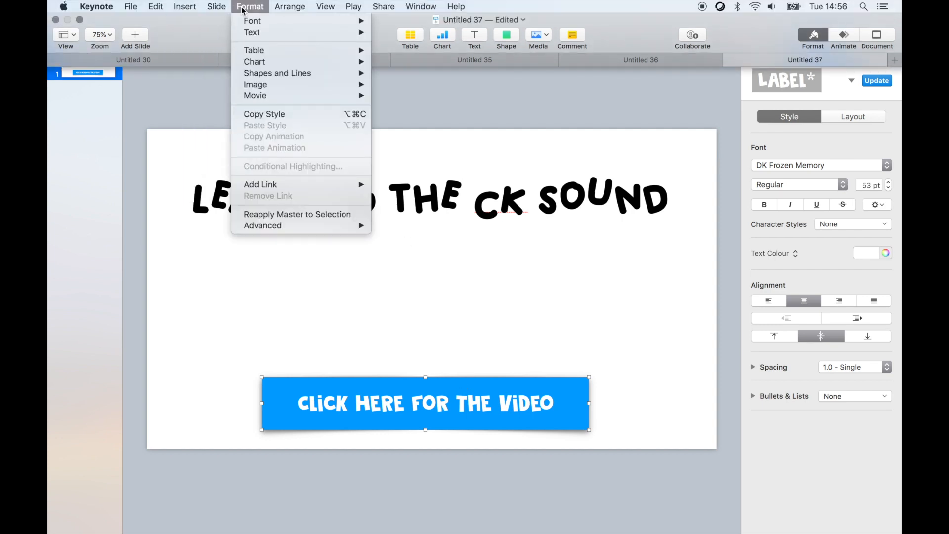
mouse_move(251, 32)
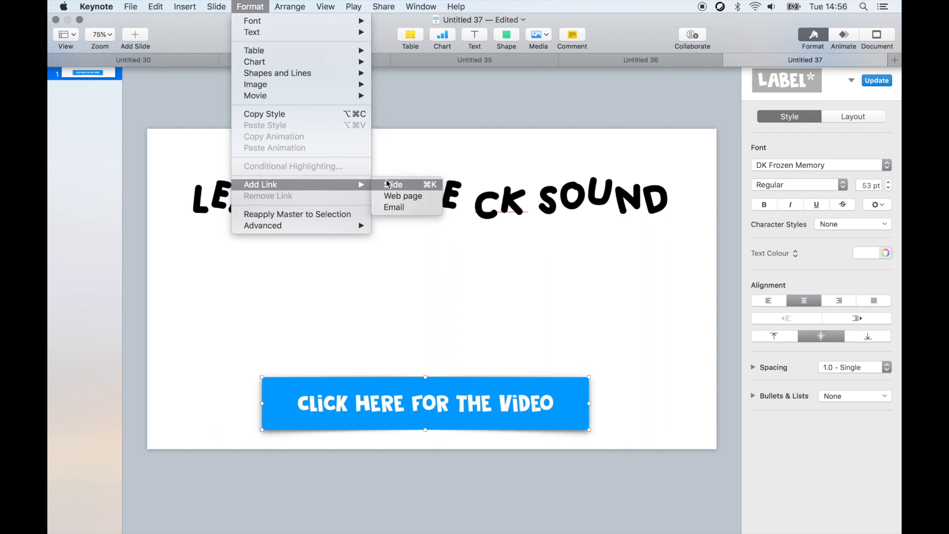
mouse_move(403, 195)
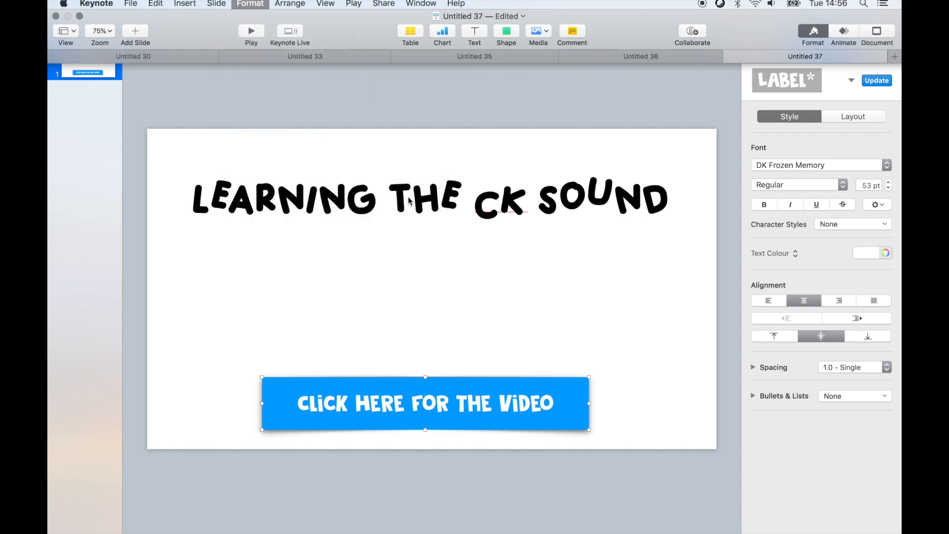
left_click(577, 417)
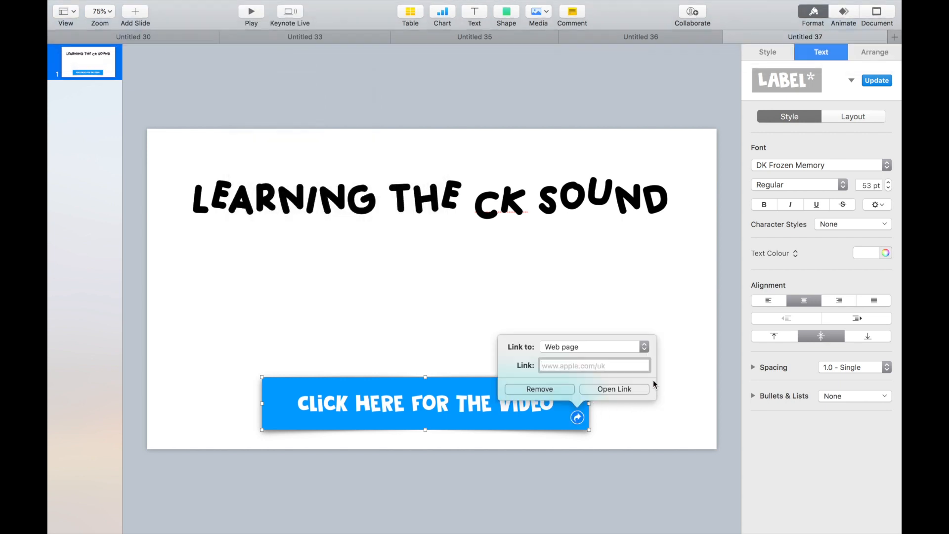
left_click(613, 388)
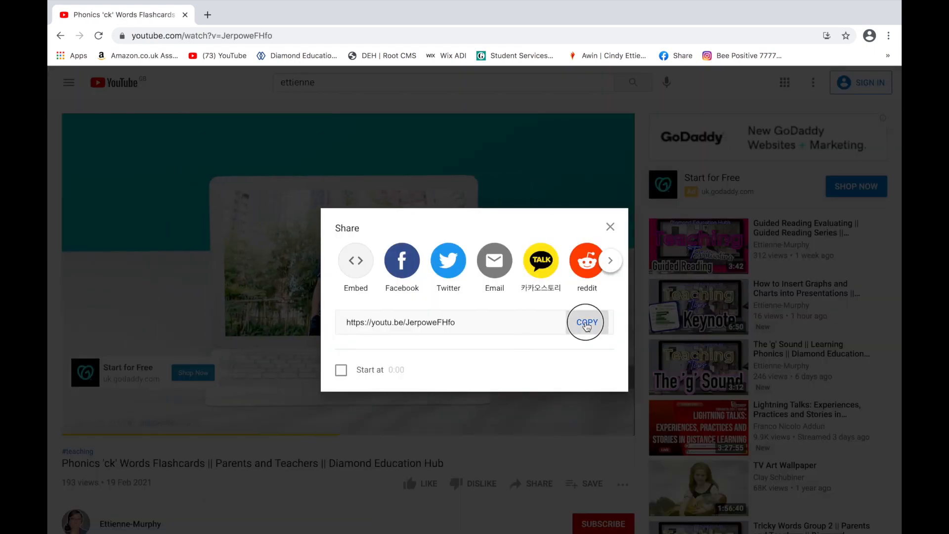
left_click(586, 321)
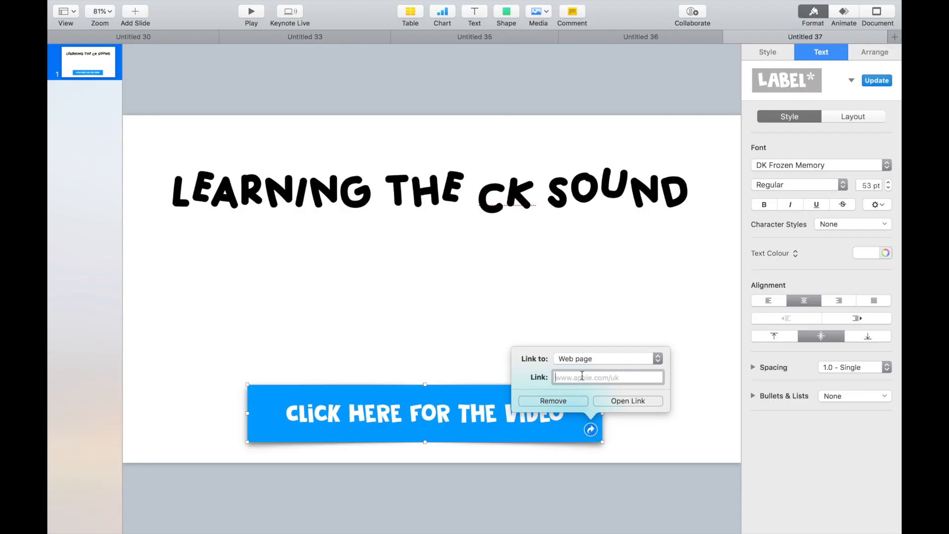
type("https://youtu.be/JerpoweFHfo")
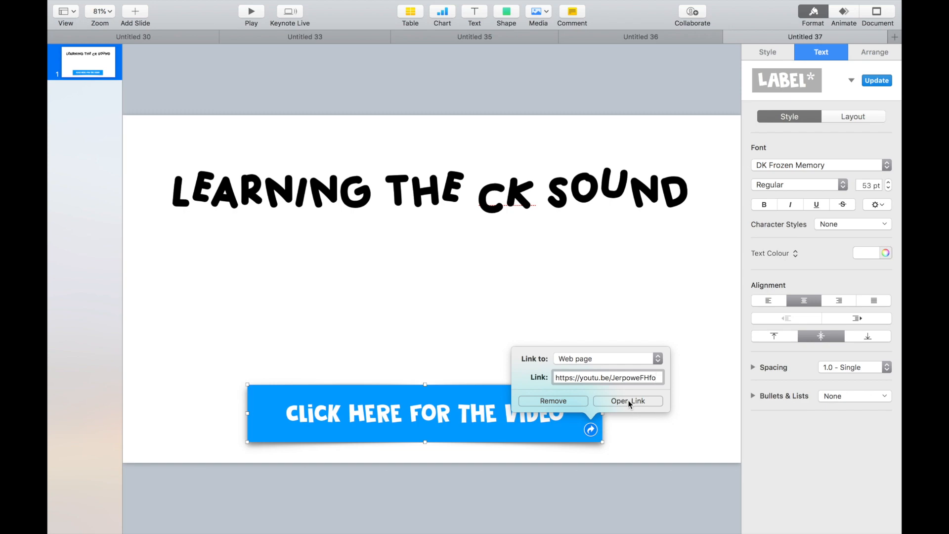
left_click(627, 400)
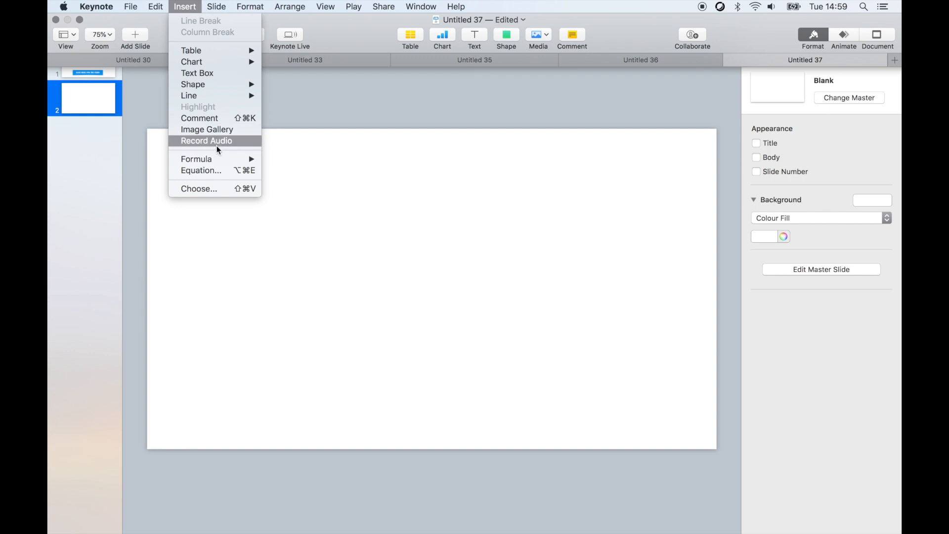
Insert the computer screen PNG on slide 2 and give the slide a blue colour-fill background.
left_click(199, 188)
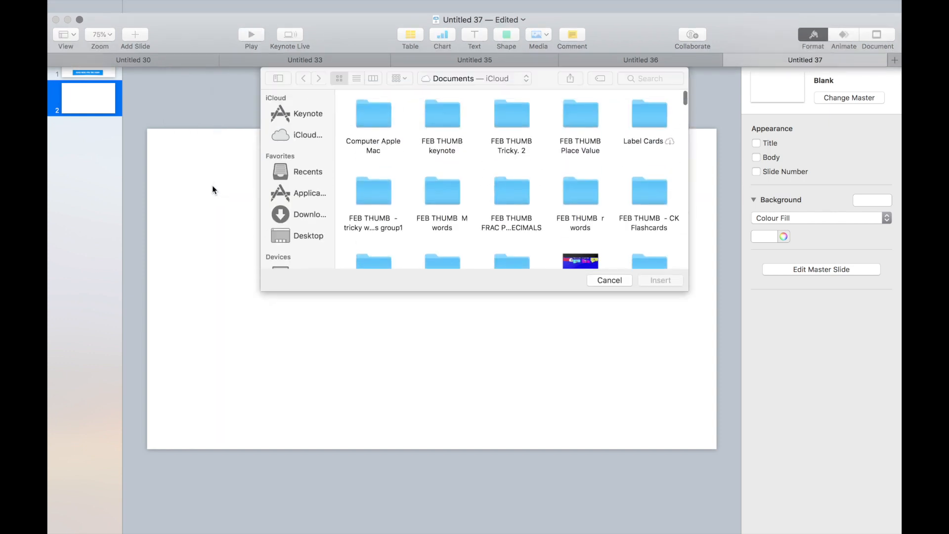
double_click(373, 113)
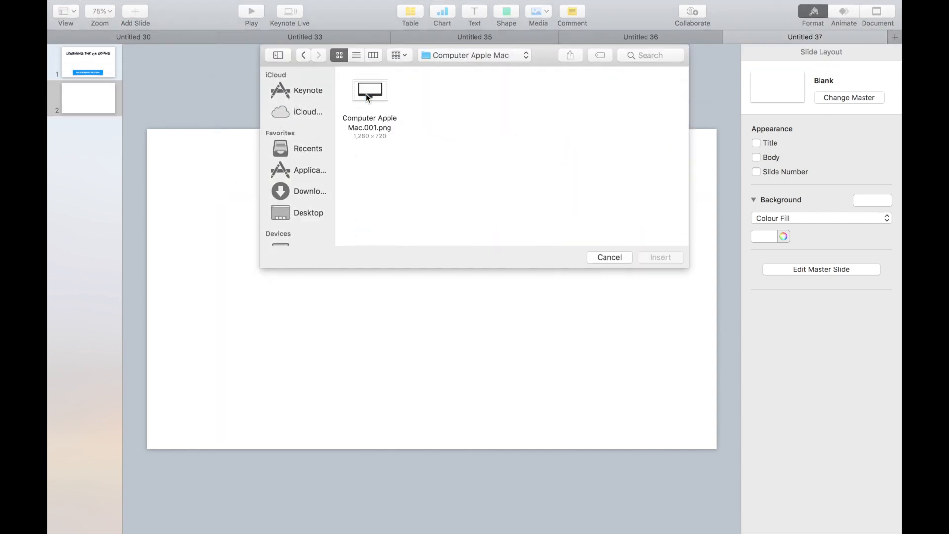
left_click(609, 257)
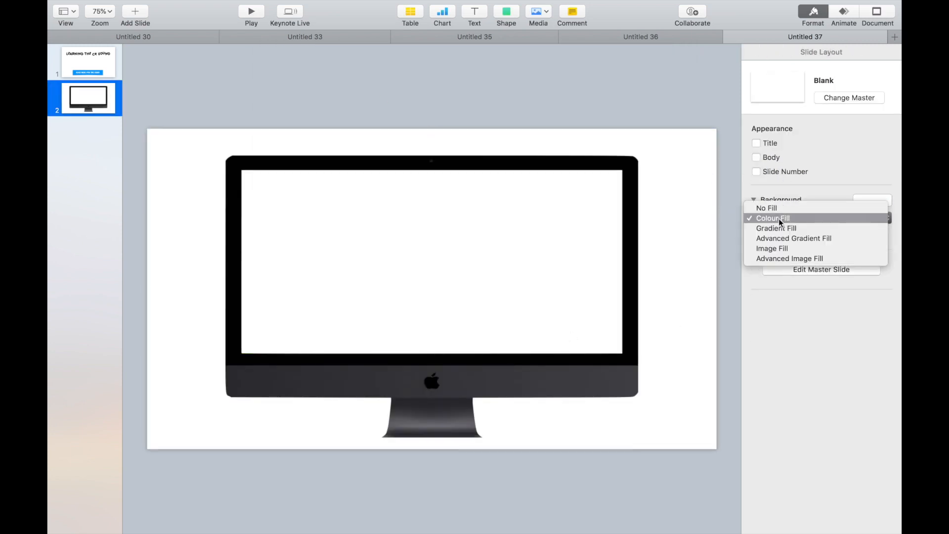
left_click(773, 217)
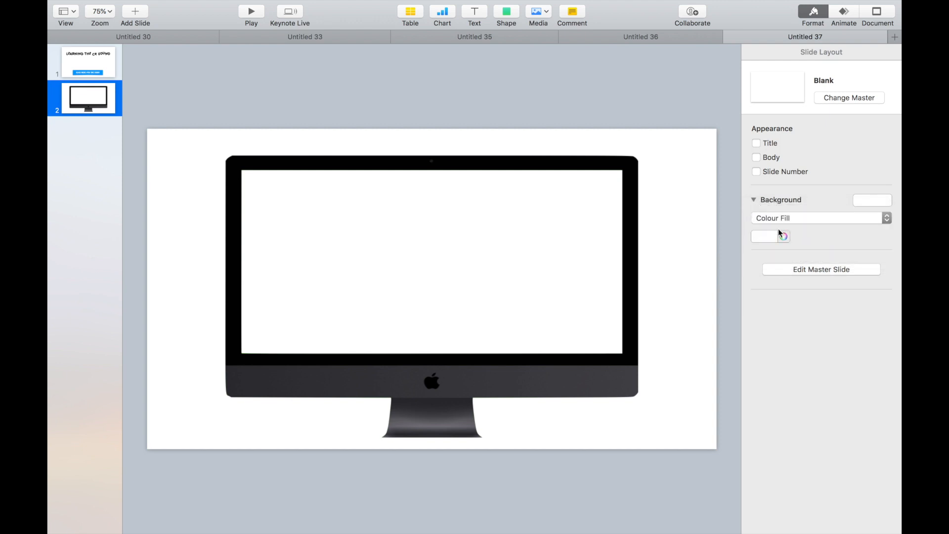
left_click(765, 236)
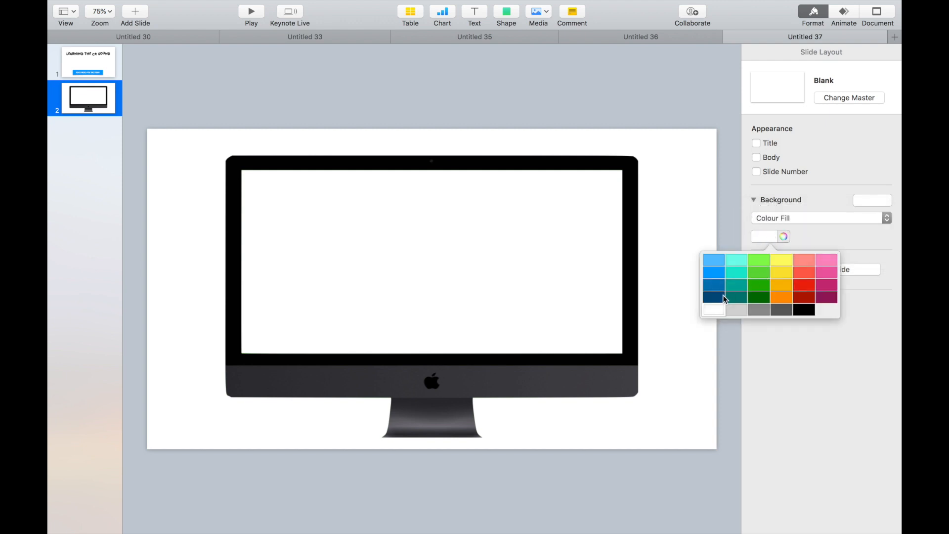
left_click(712, 271)
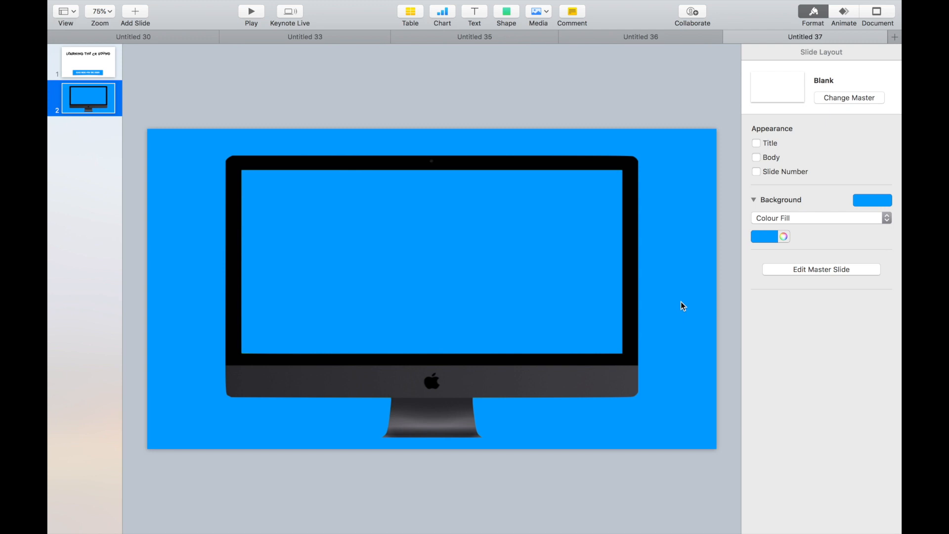
left_click(506, 11)
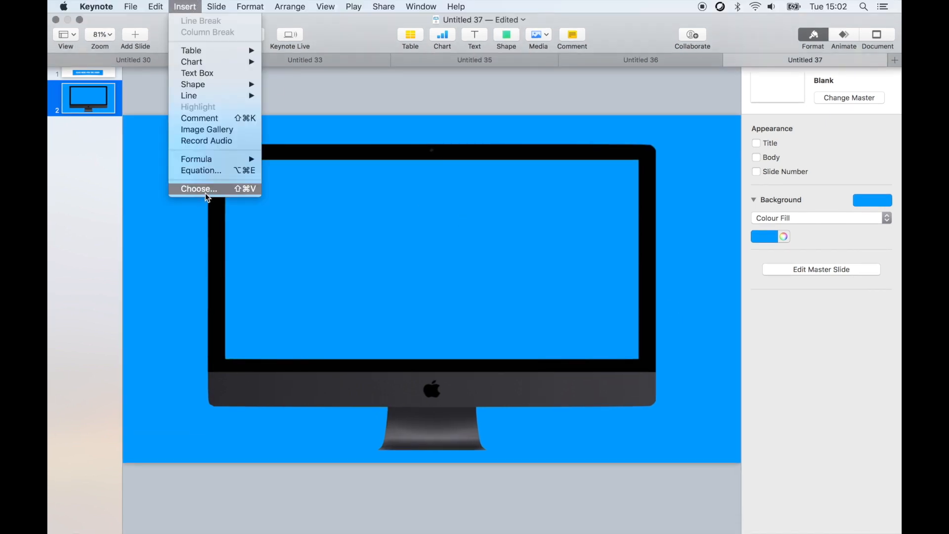
Insert the 'cap' video screenshot from the Desktop and fit it inside the monitor screen.
left_click(198, 188)
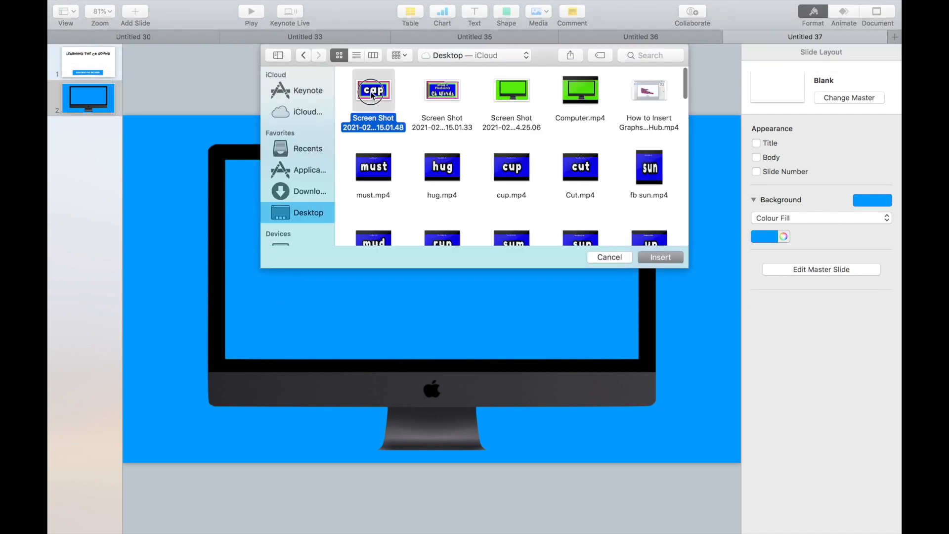
left_click(659, 257)
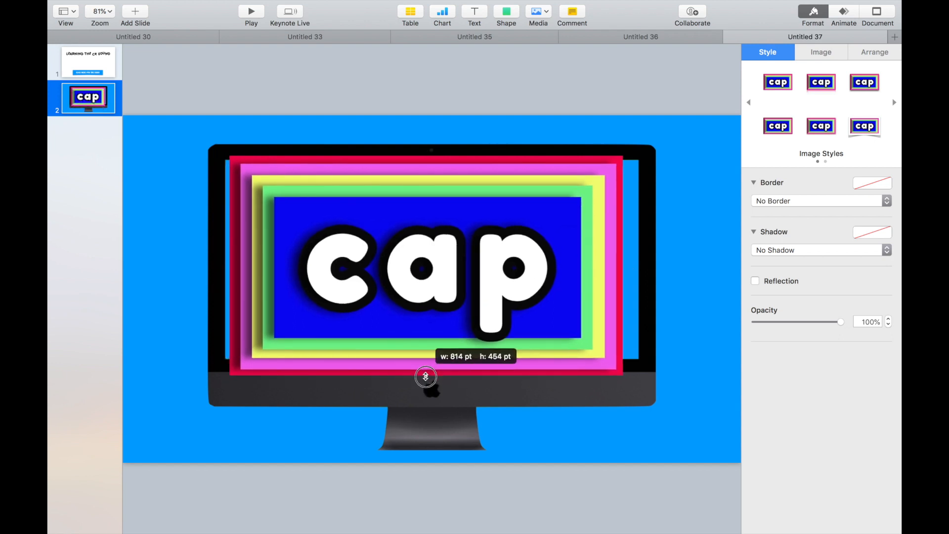
left_click_drag(425, 376, 432, 362)
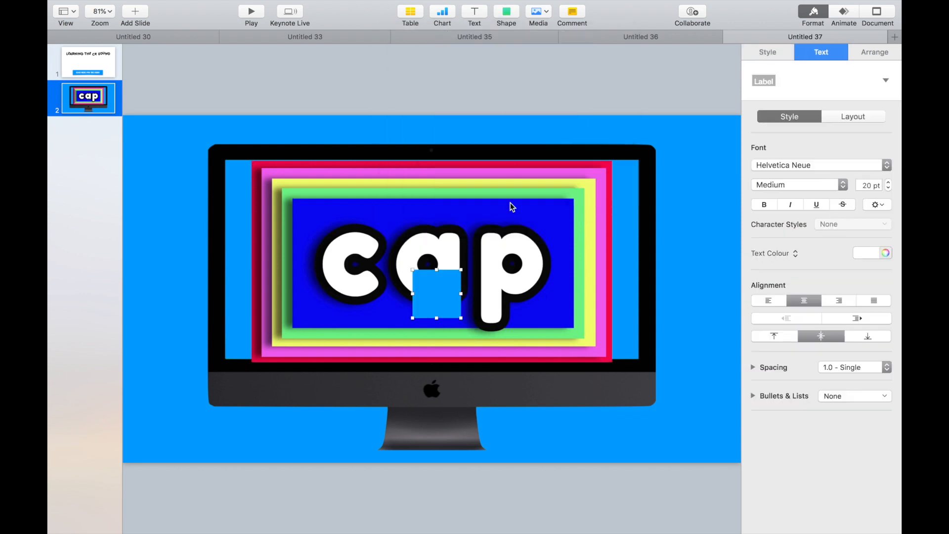
left_click_drag(460, 291, 593, 307)
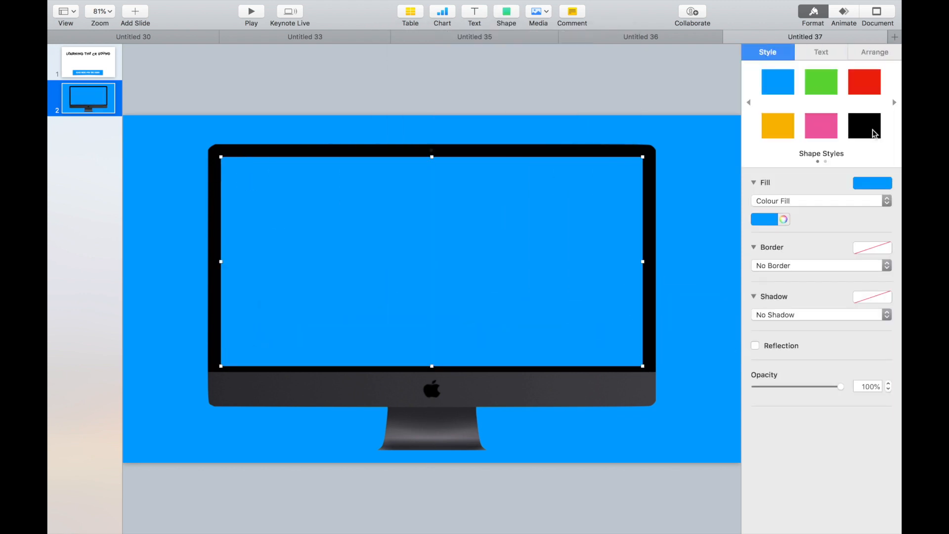
left_click(874, 52)
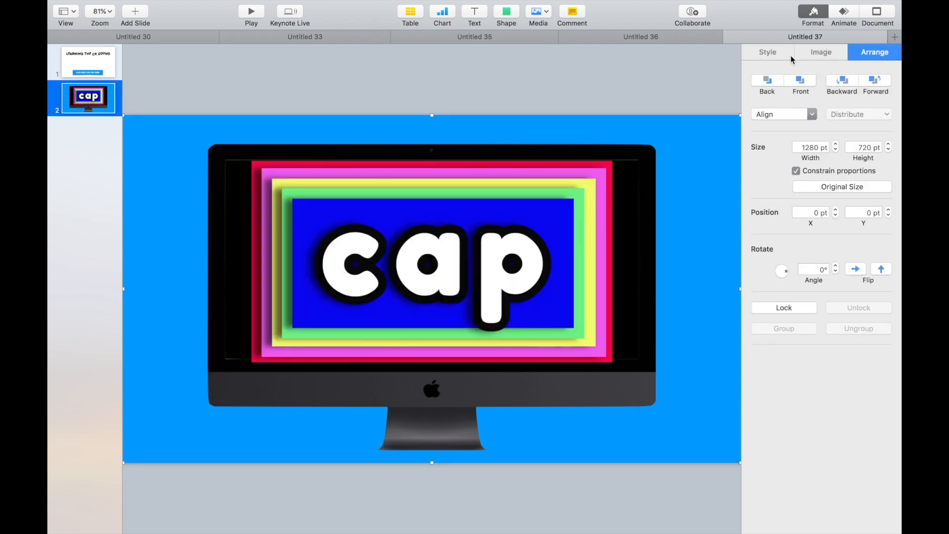
left_click(767, 52)
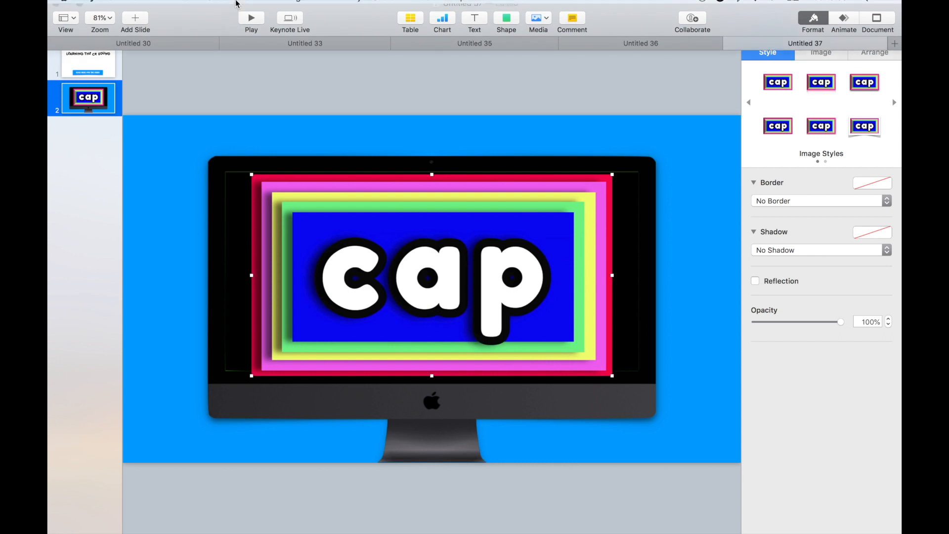
left_click(250, 7)
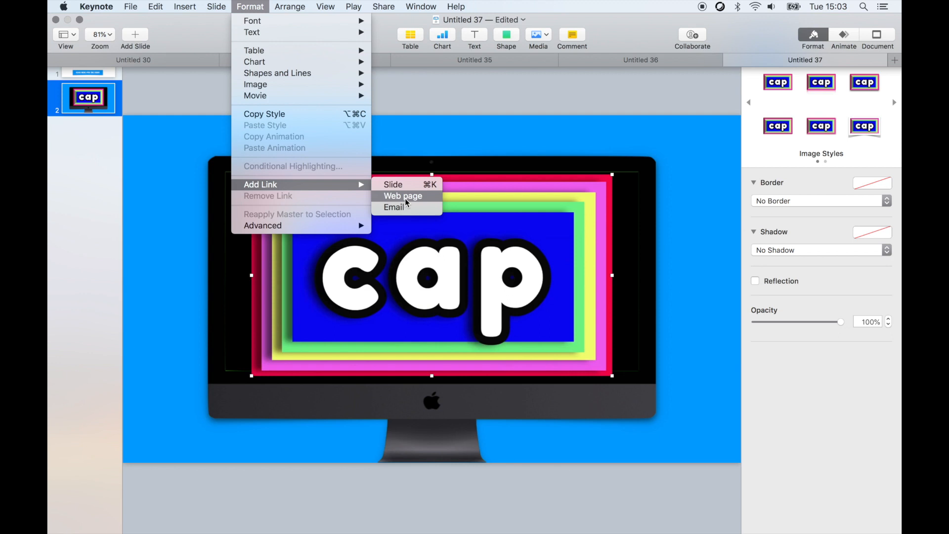
left_click(402, 195)
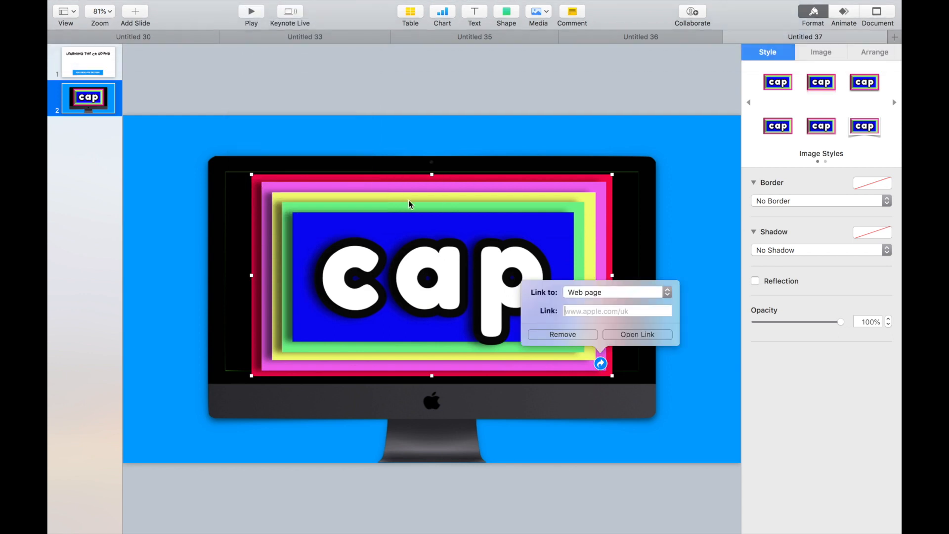
type("https://youtu.be/JerpoweFHfo")
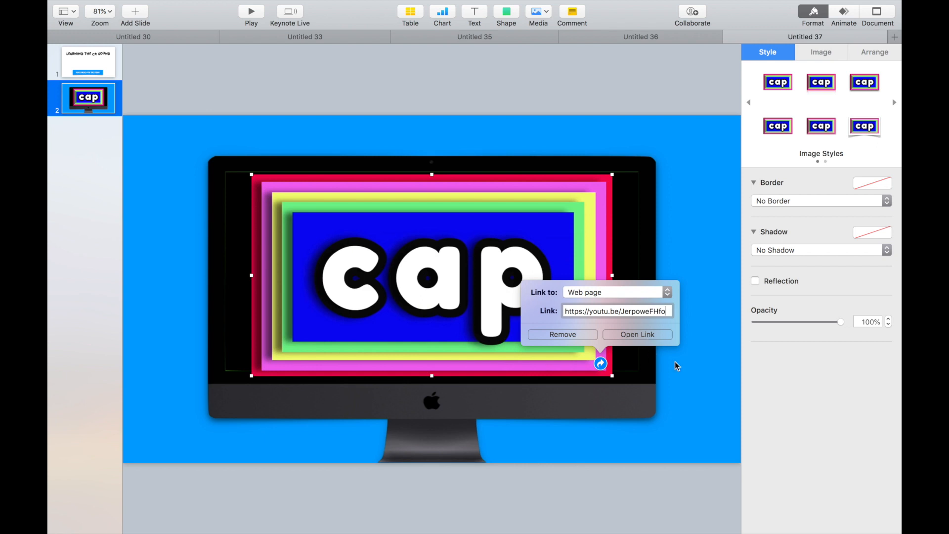
left_click(305, 112)
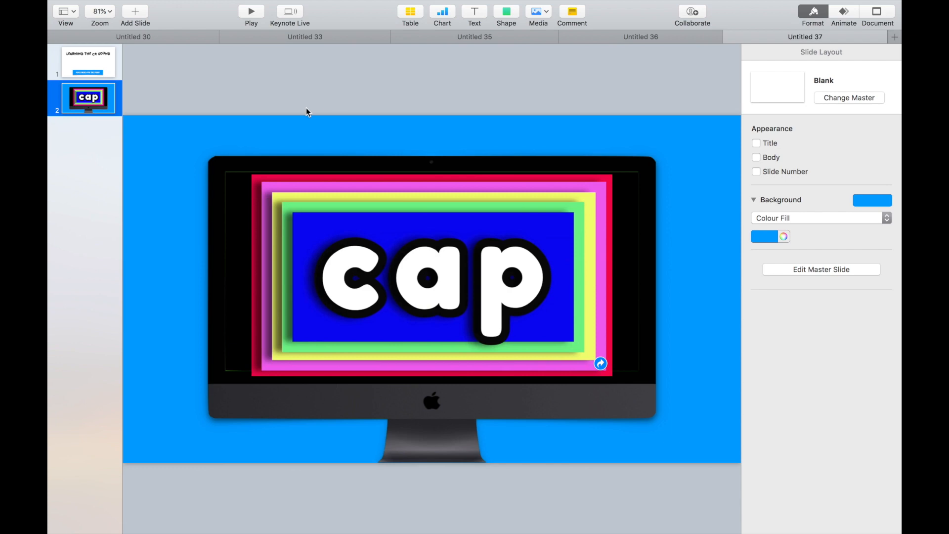